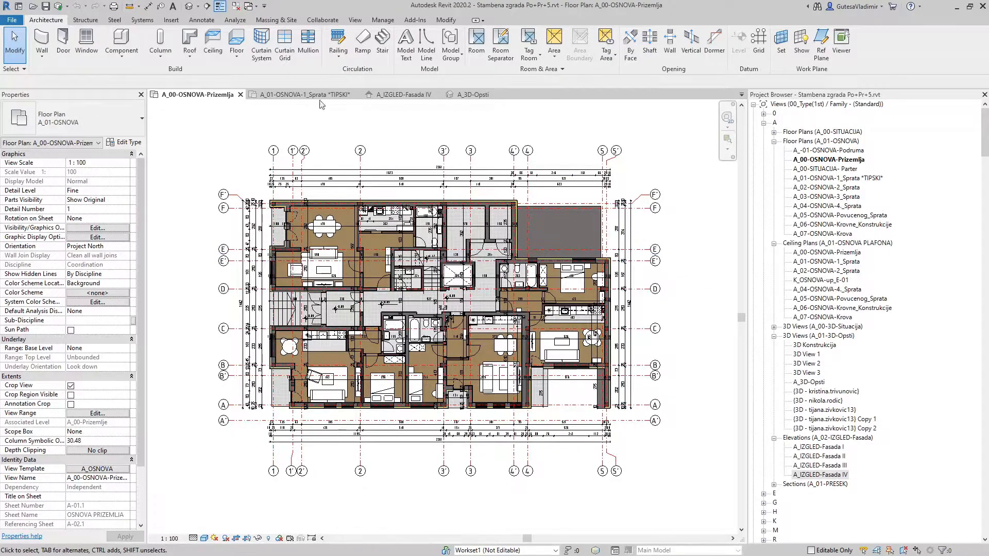
- In Revit, view the typical first-floor plan and then the A_IZGLED-Fasada IV elevation
click(302, 93)
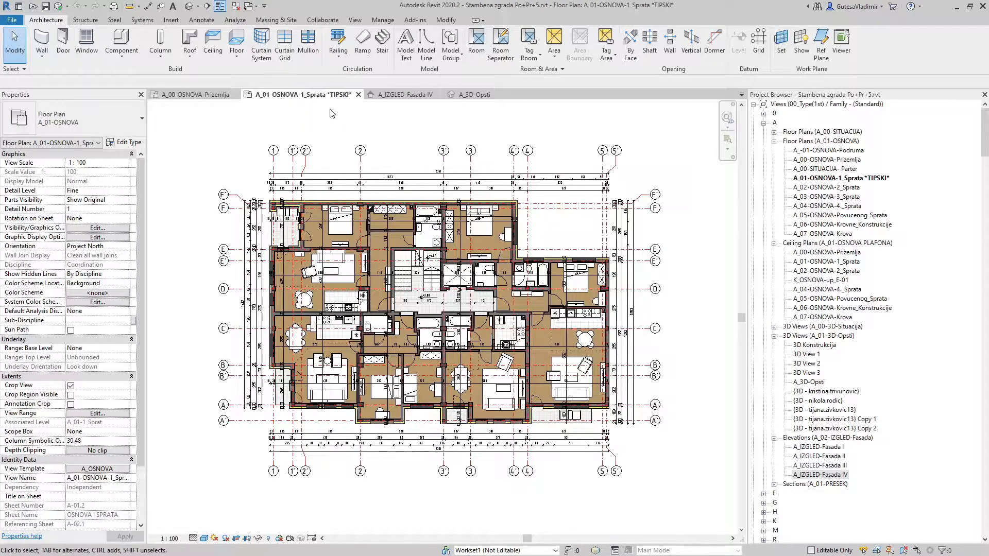
click(403, 94)
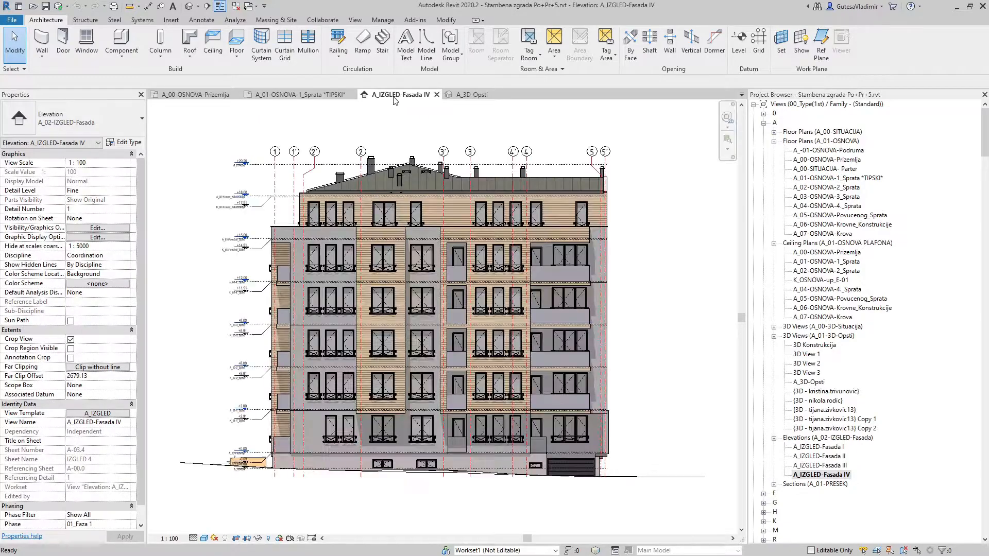
click(469, 93)
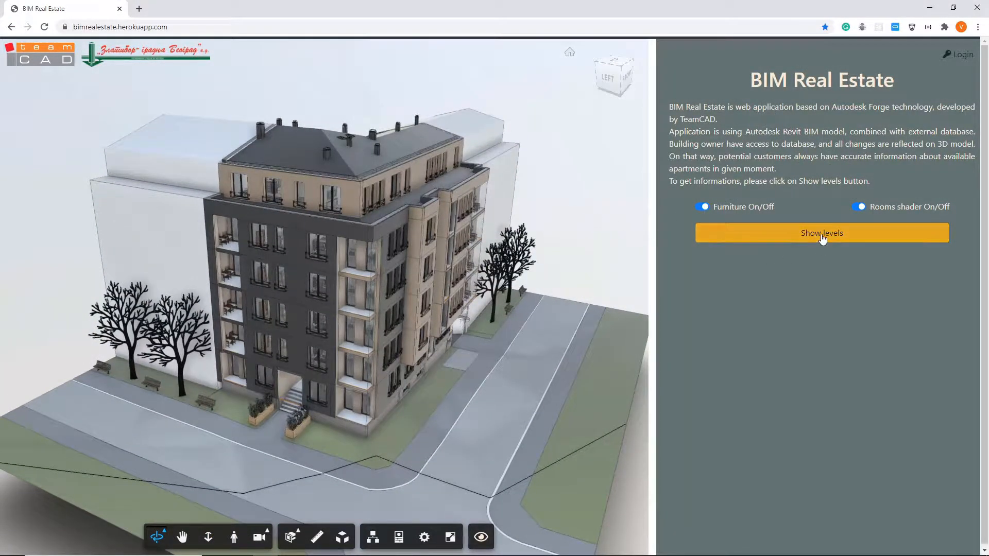
- Show the floor list and isolate the 2nd floor with apartments colour-coded by availability
click(820, 232)
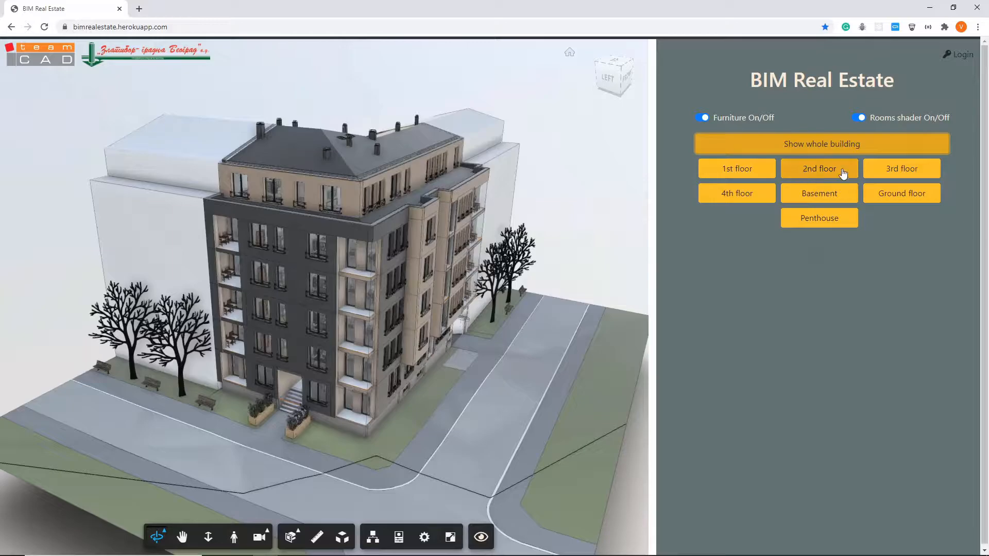
click(818, 169)
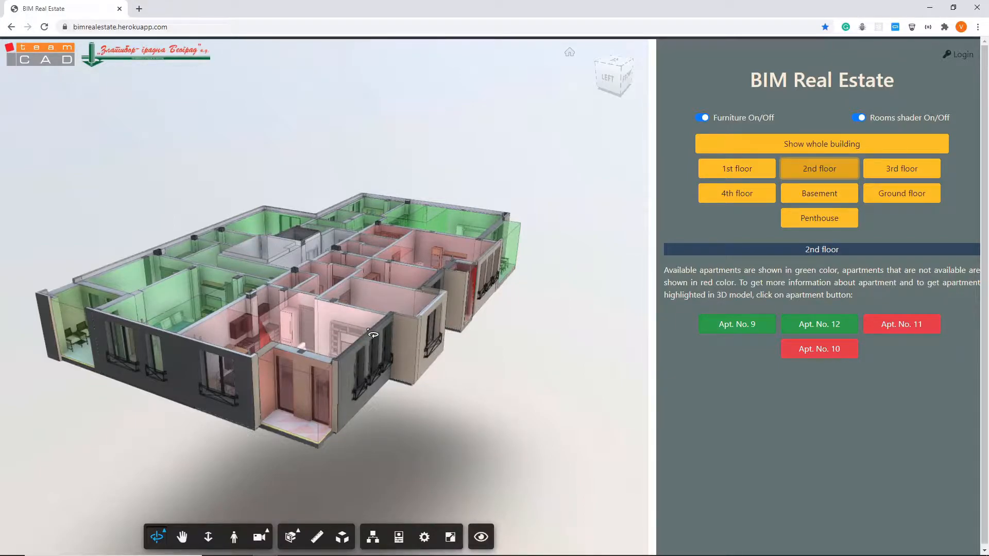
- Show the room area tables for apartments No. 9, No. 12 and No. 11
click(736, 324)
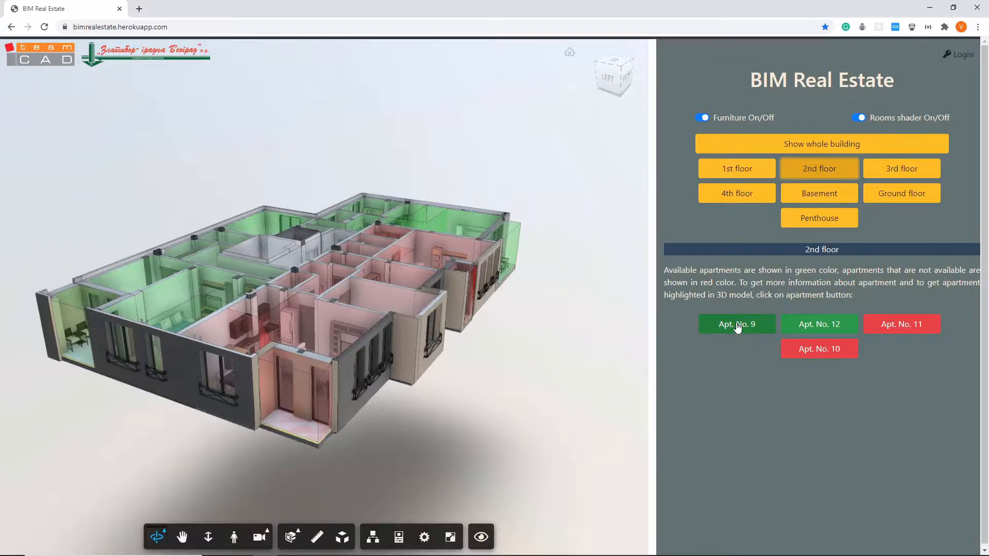
click(737, 324)
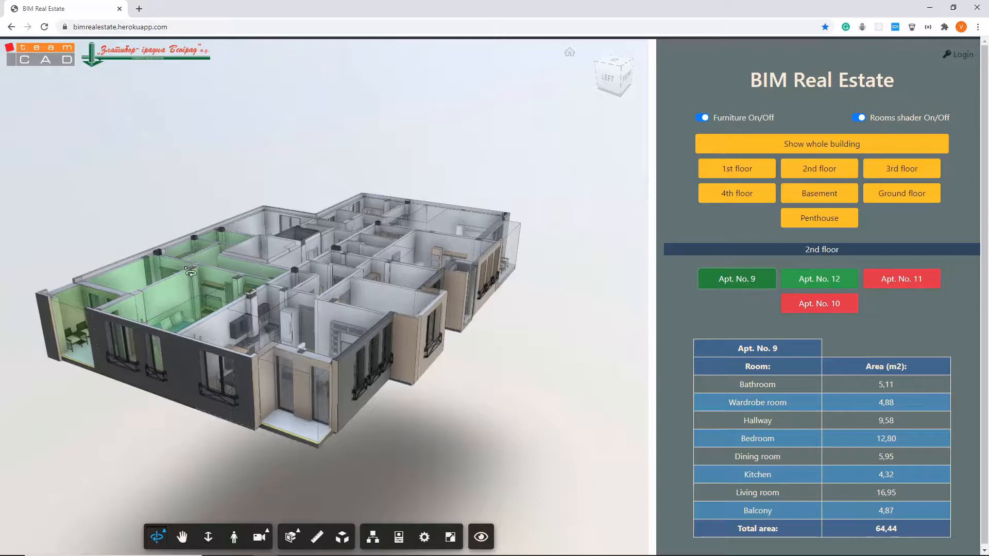
click(819, 278)
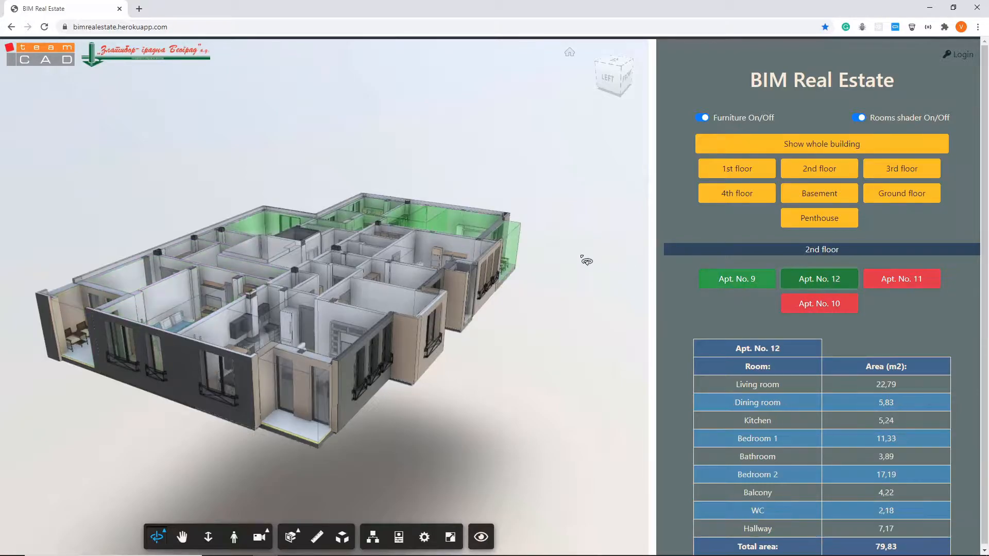
click(901, 279)
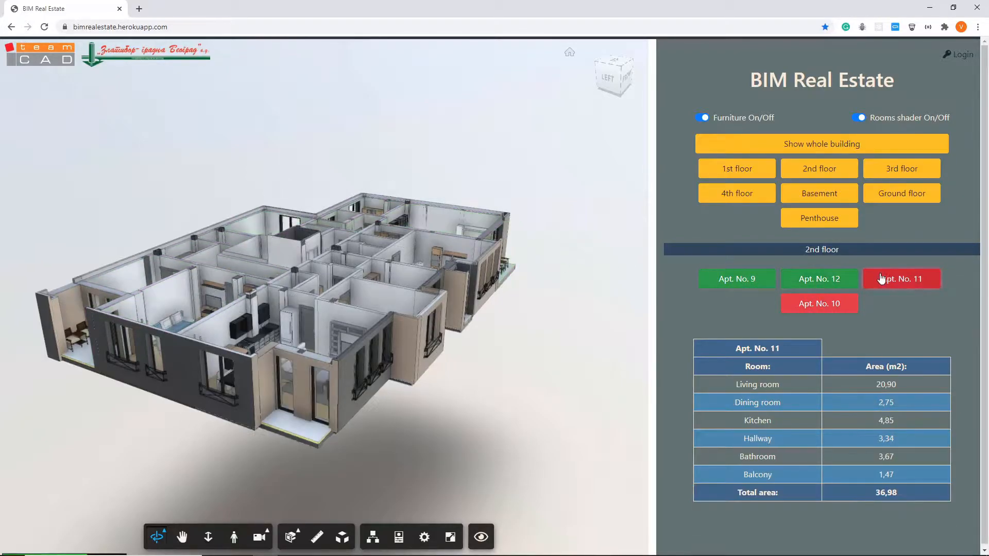
click(901, 278)
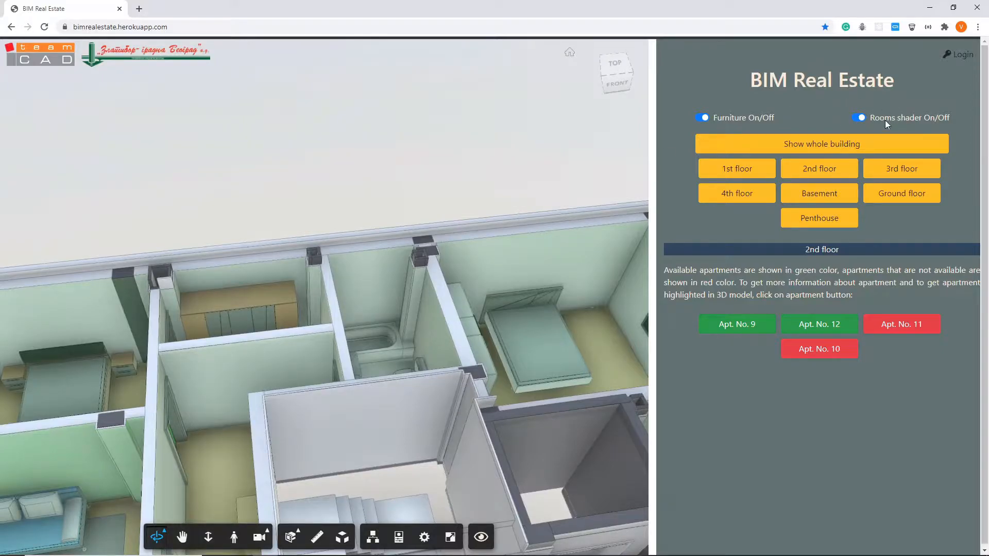
- Turn off the coloured room shading and hide the furniture
click(859, 117)
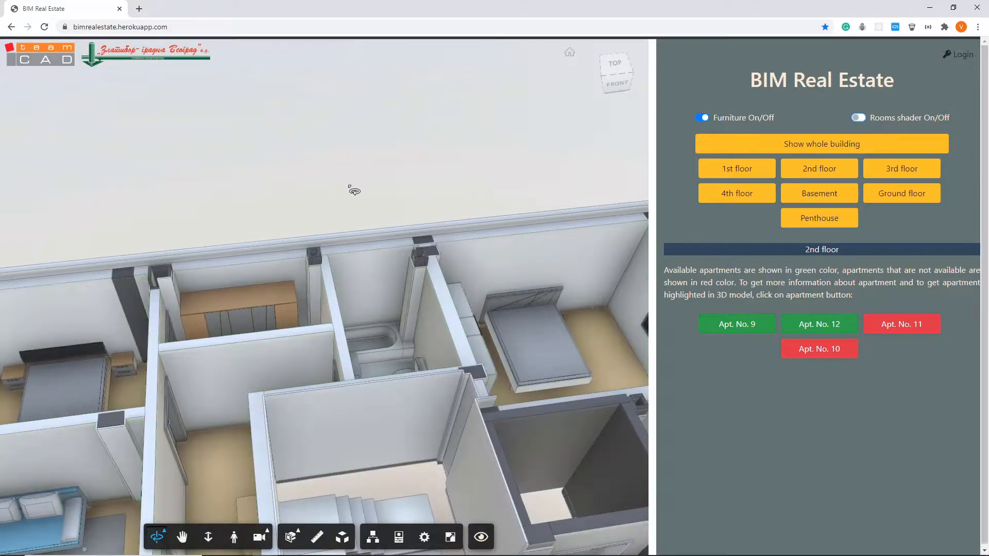
click(702, 118)
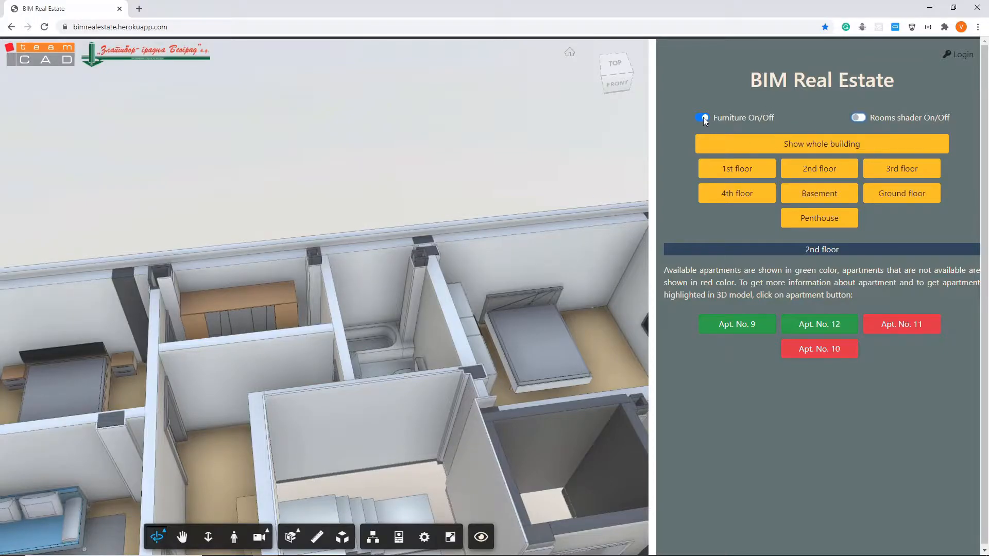
click(701, 118)
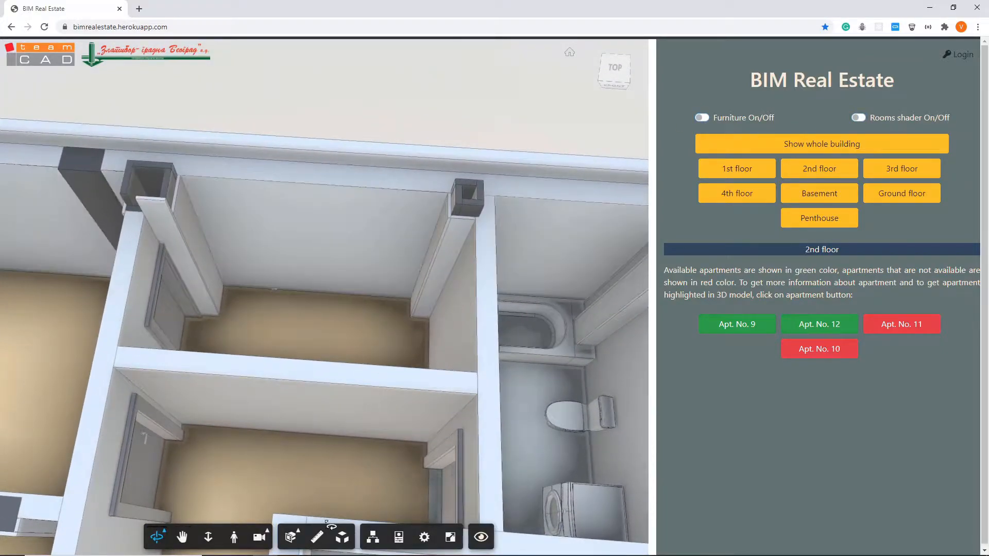
- Check the measurement unit and precision settings, confirming units are meters
click(315, 537)
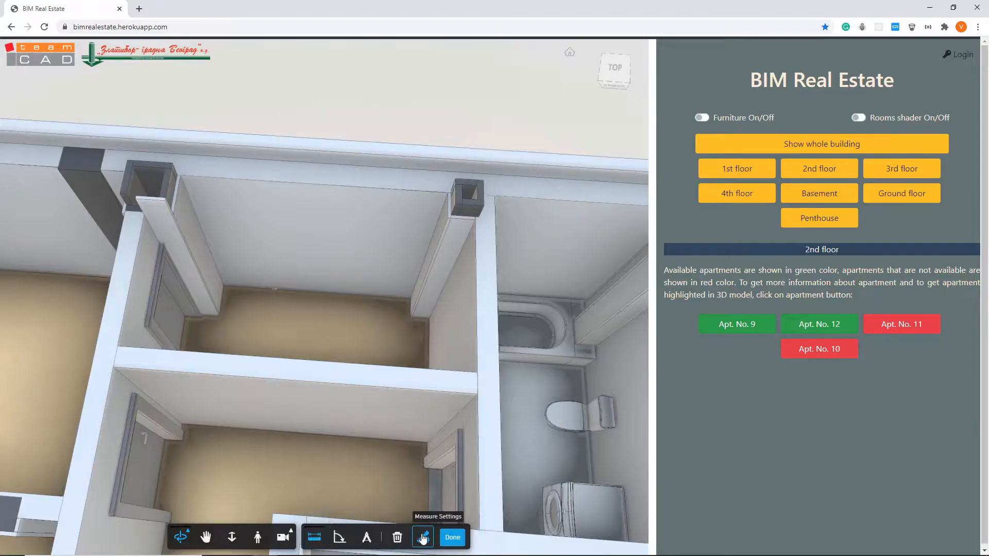
click(422, 537)
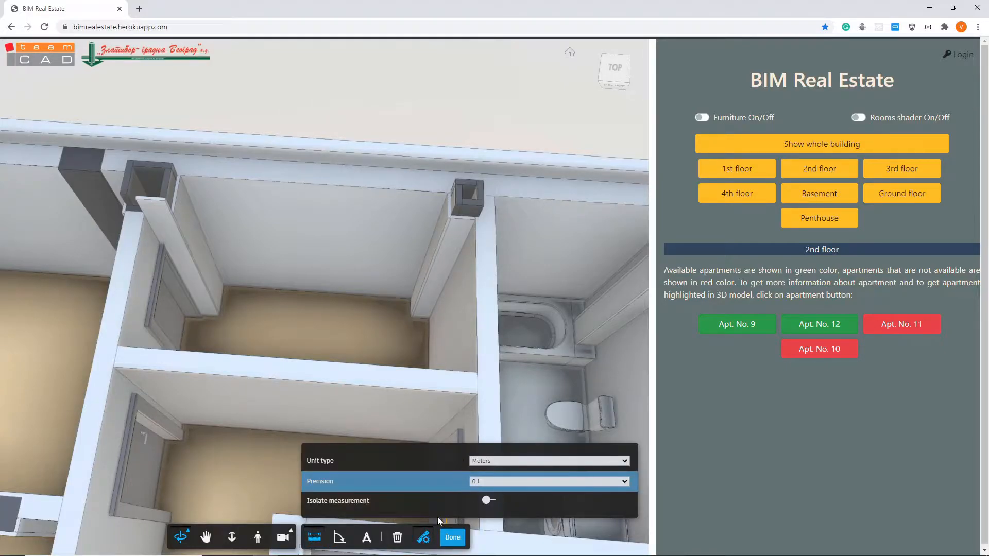
click(422, 536)
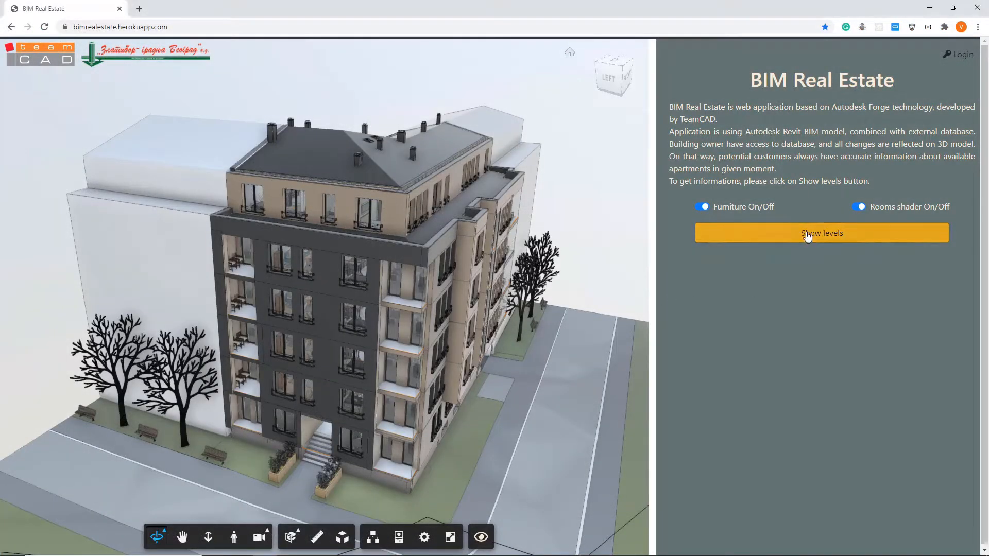
- Isolate the 3rd floor, turn off room shading, and enter first-person navigation
click(821, 233)
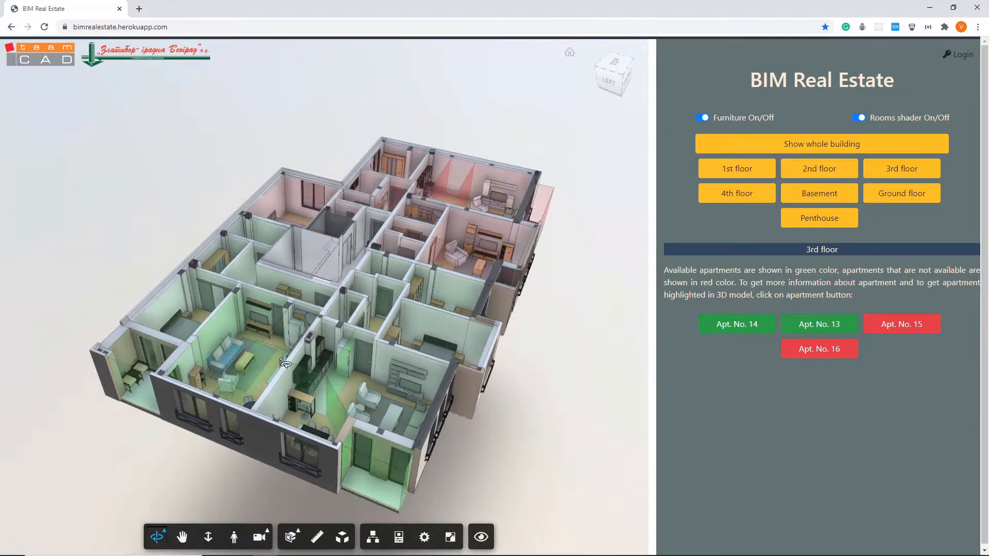
click(859, 118)
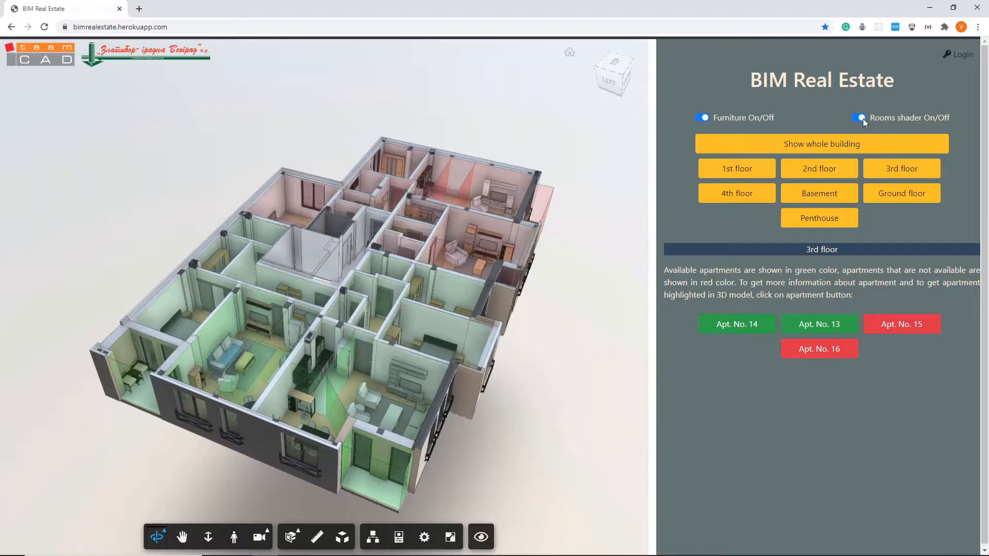
click(859, 118)
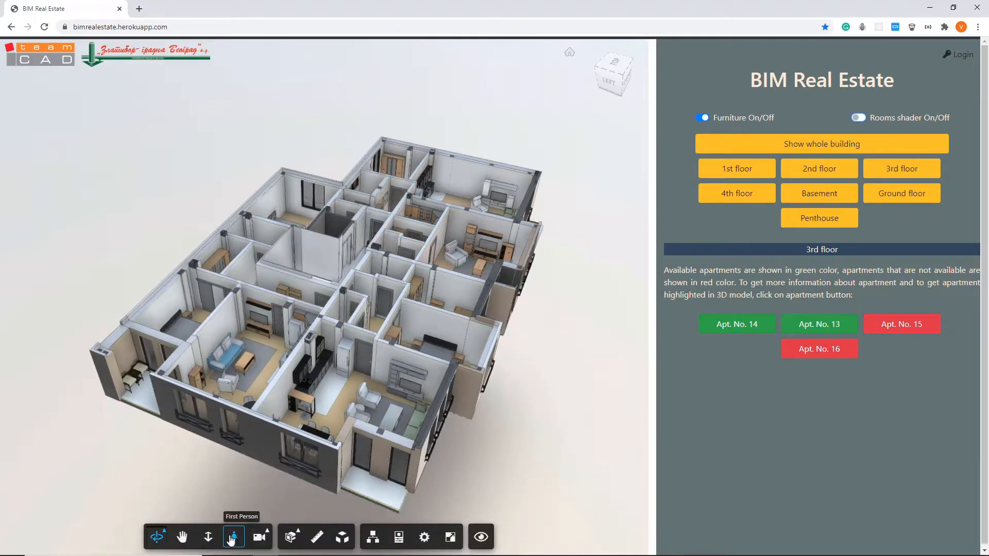
click(232, 537)
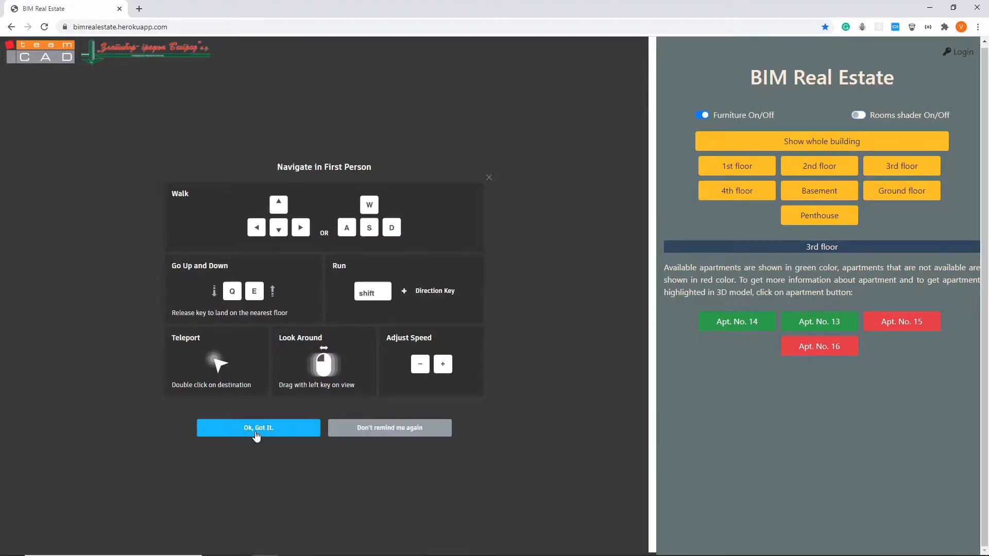
click(258, 427)
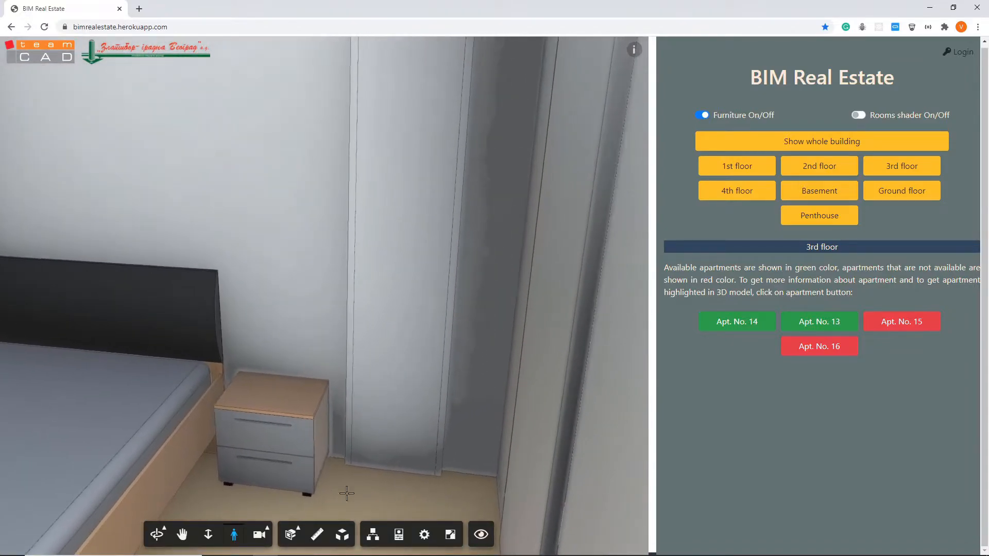
- Measure the bedroom bed's length, about 1.7 m, and finish measuring
click(317, 534)
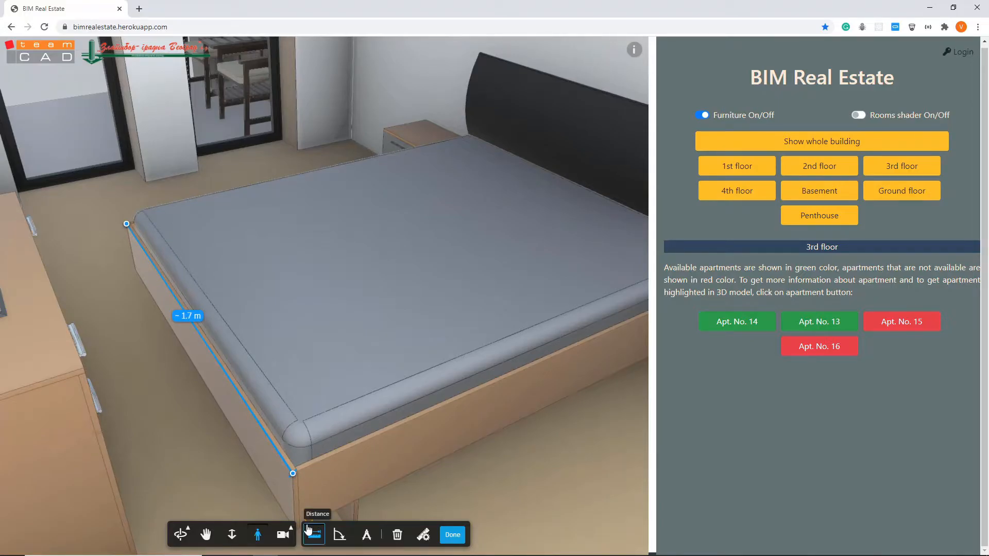
mouse_move(452, 535)
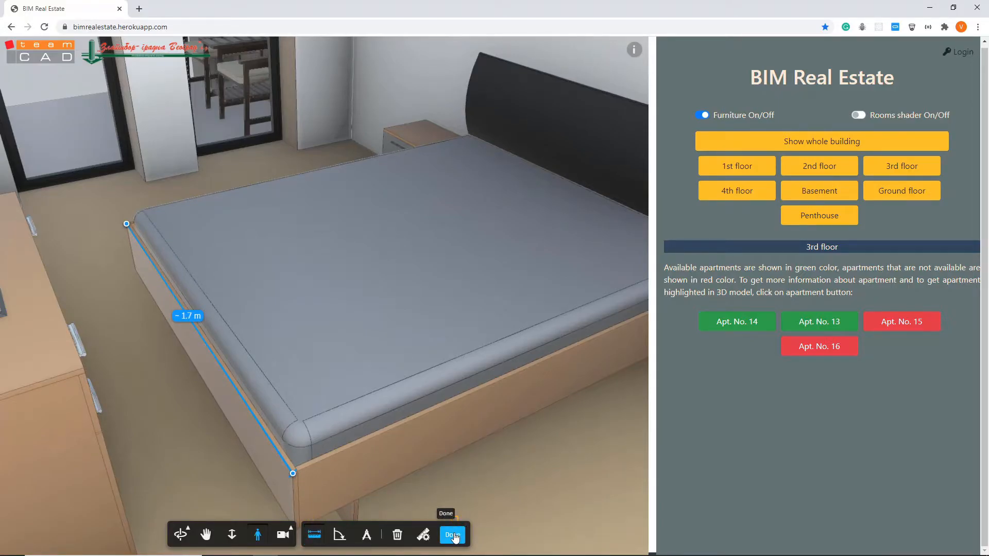
click(452, 535)
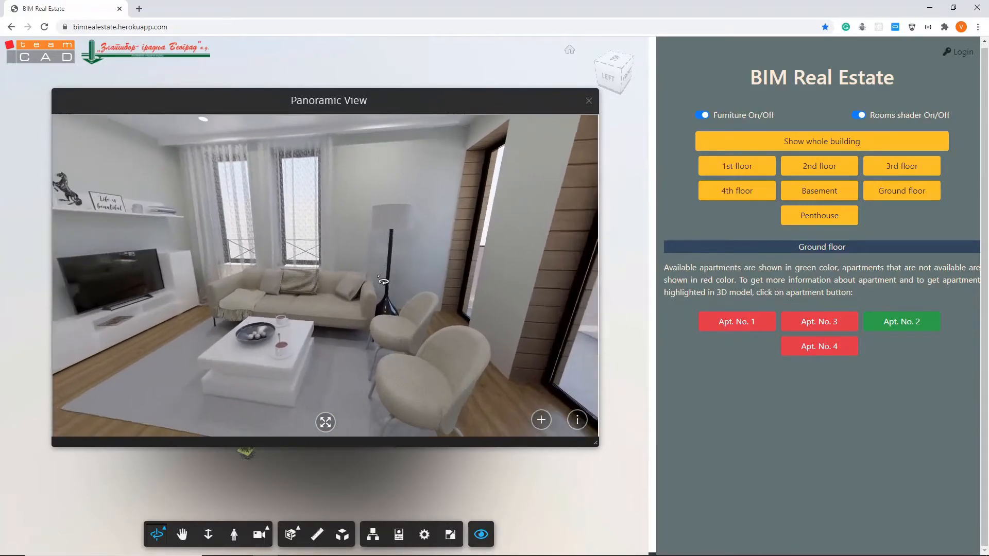
- Move to another room in the interior panorama, then close the panoramic view
click(587, 101)
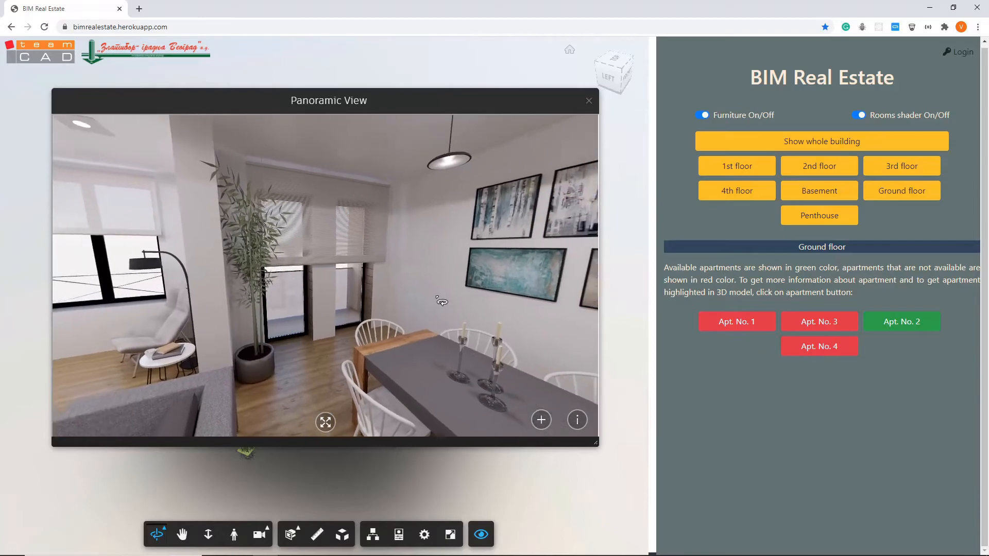
click(588, 100)
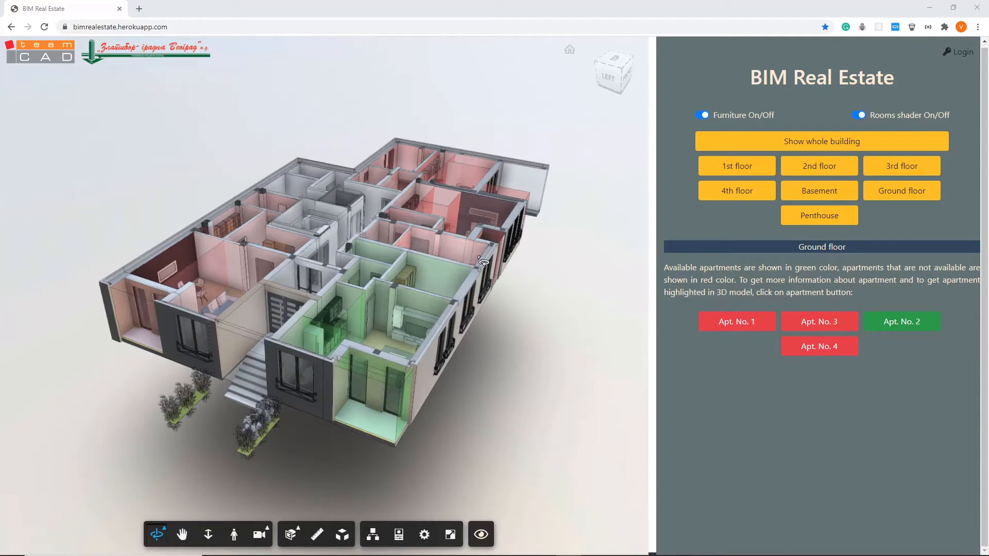
mouse_move(947, 56)
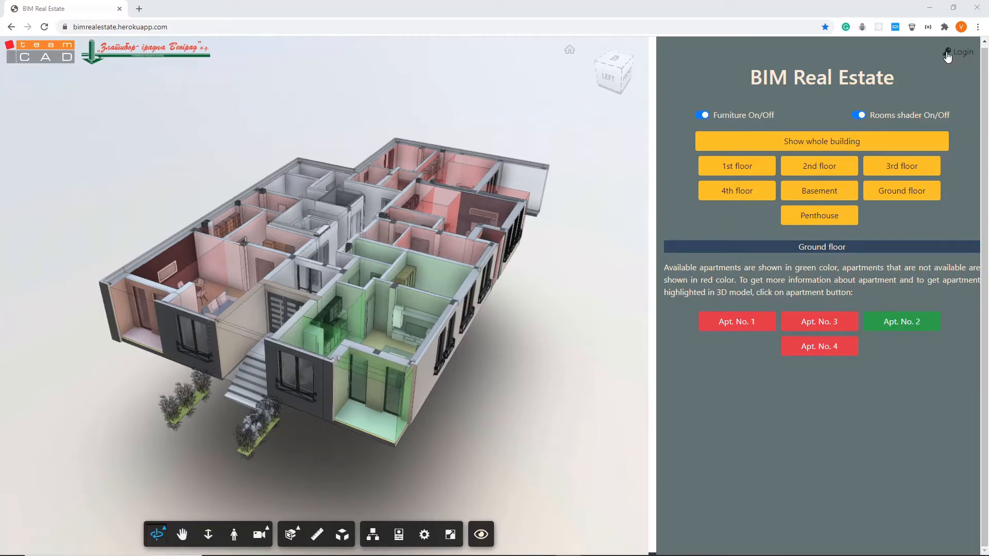
- Log in as owner using the stored email and password
click(958, 52)
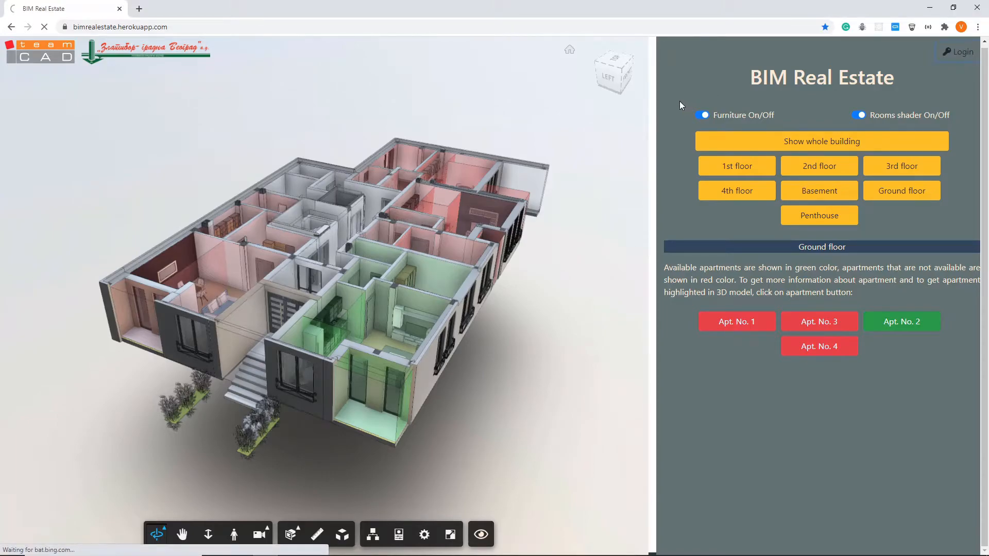
click(957, 51)
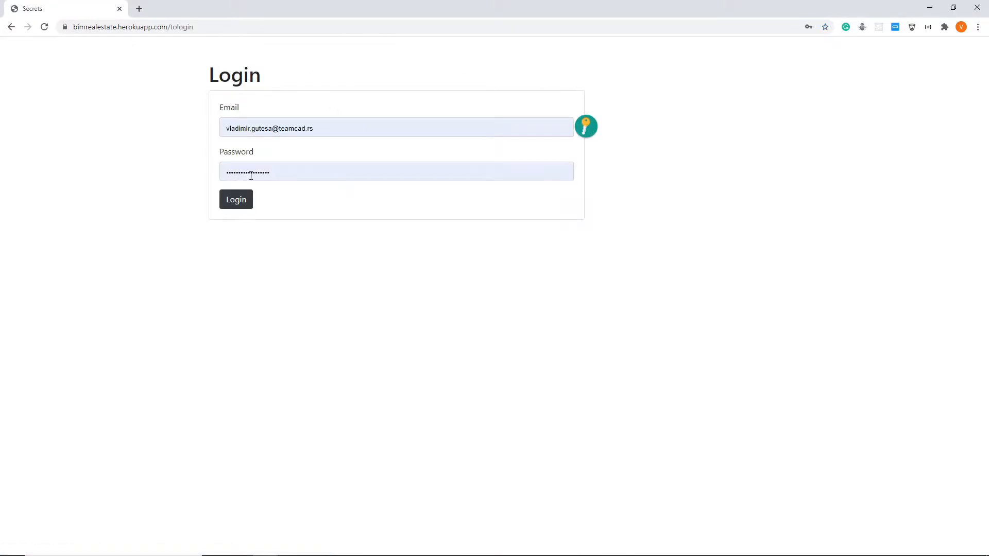
click(235, 199)
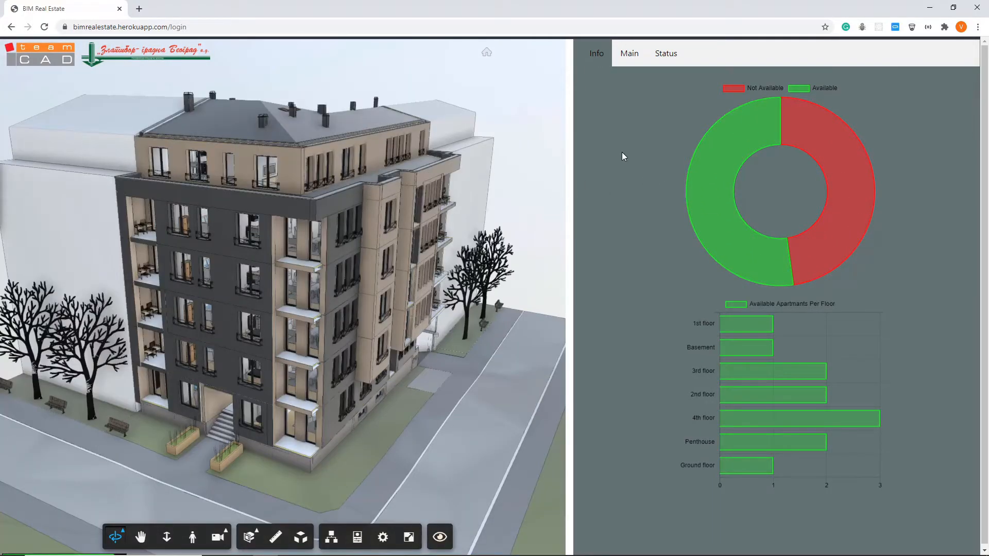
mouse_move(730, 144)
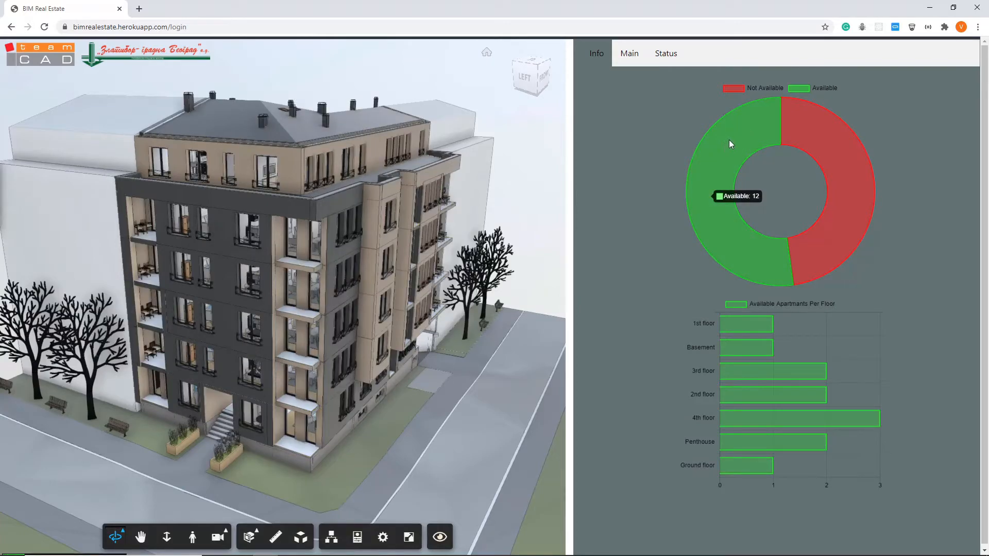
mouse_move(842, 164)
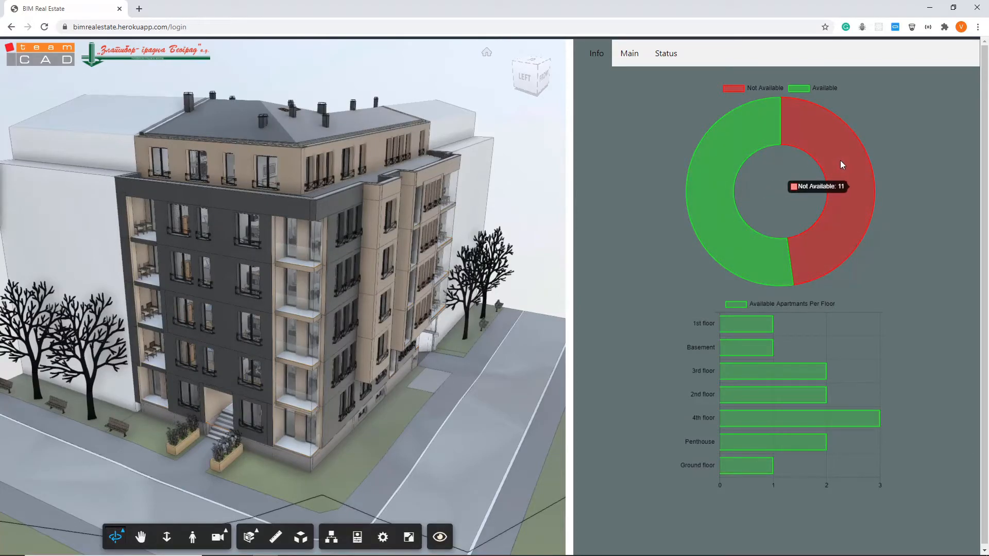
mouse_move(745, 323)
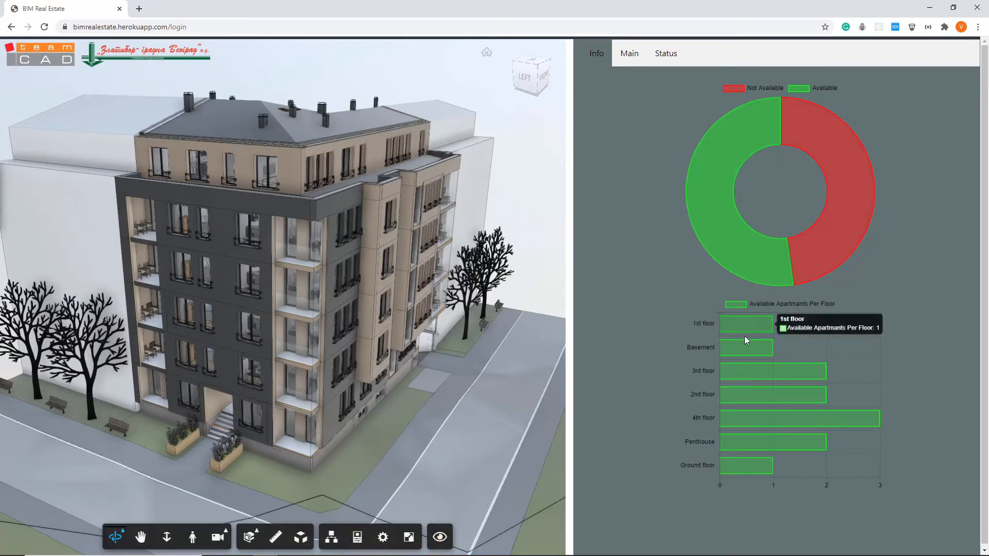
mouse_move(752, 442)
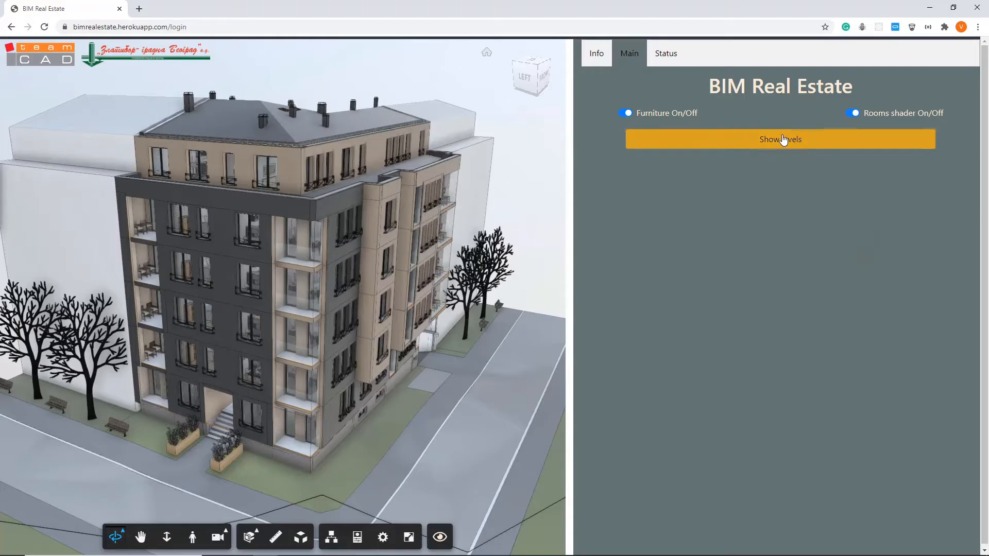
- Isolate the ground floor, view Apt. No. 2's room areas, and mark it not available
click(780, 139)
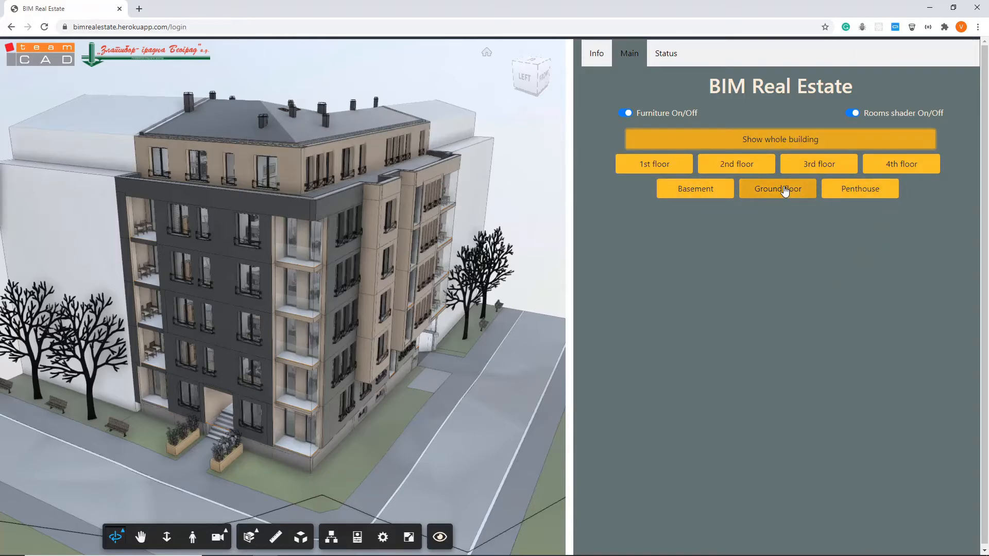
click(778, 188)
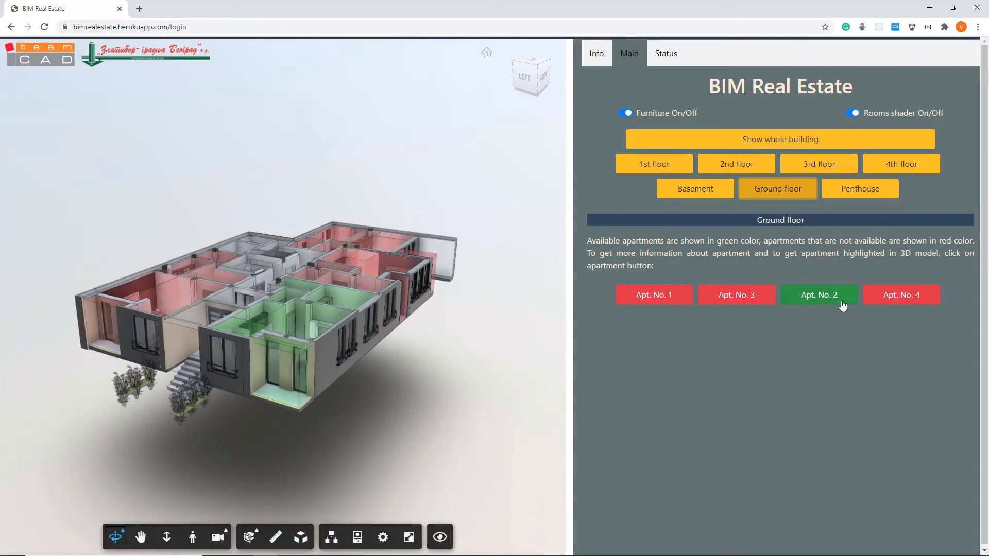
click(818, 295)
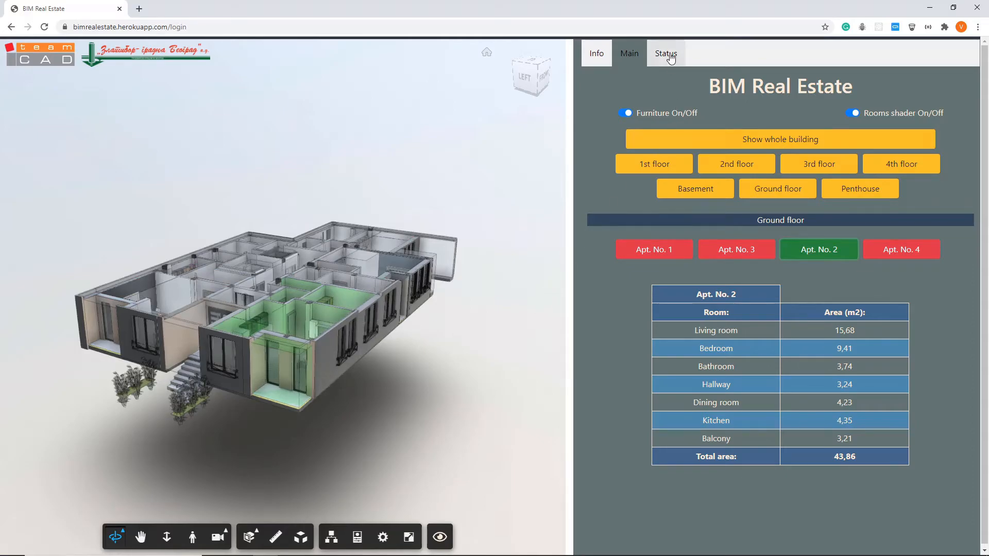
click(666, 53)
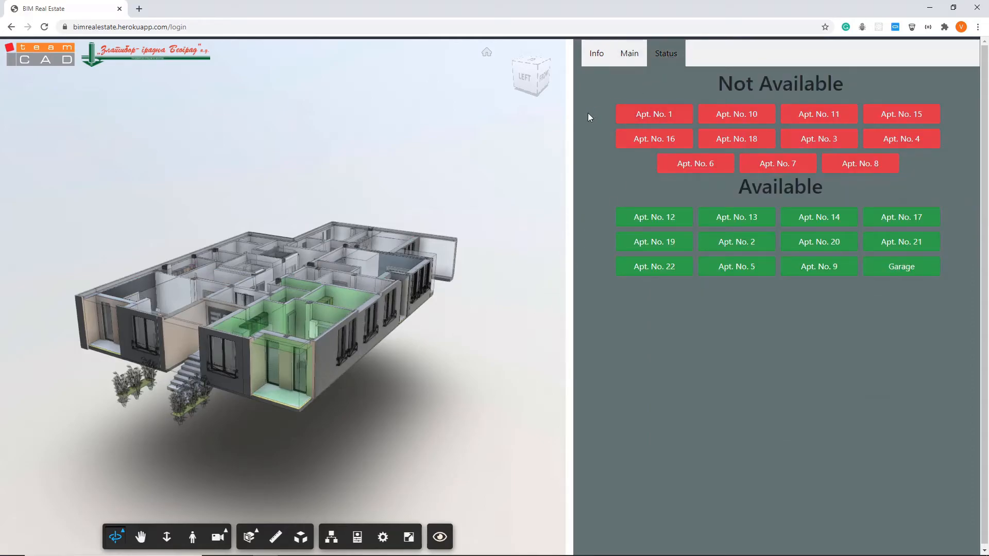
mouse_move(656, 399)
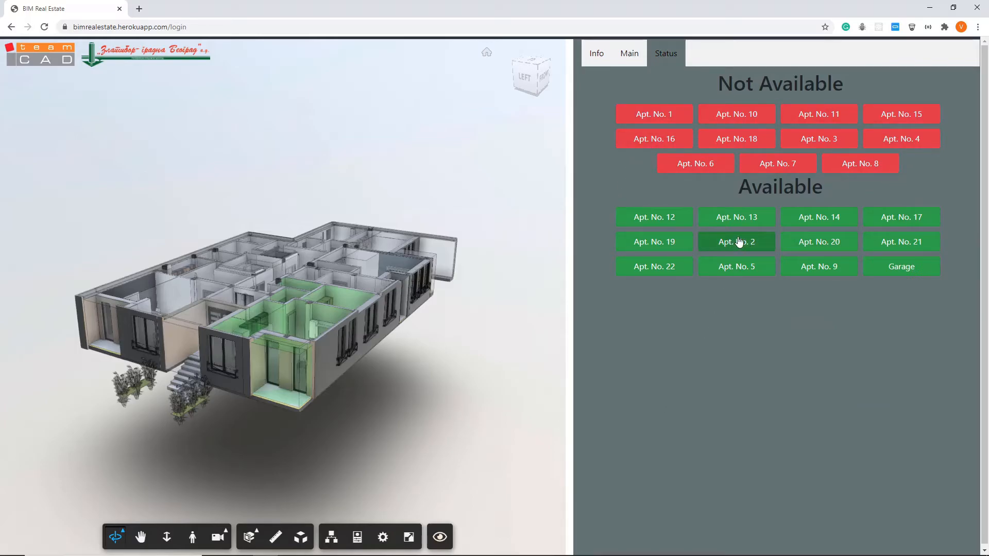
click(736, 242)
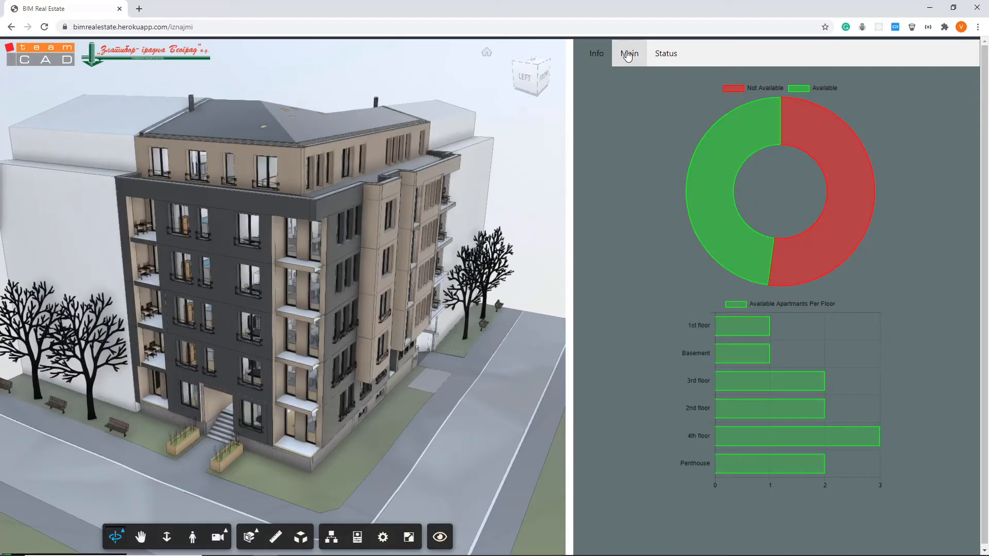
- Mark Apt. No. 1 as available in the Status list, then re-isolate the ground floor
click(629, 54)
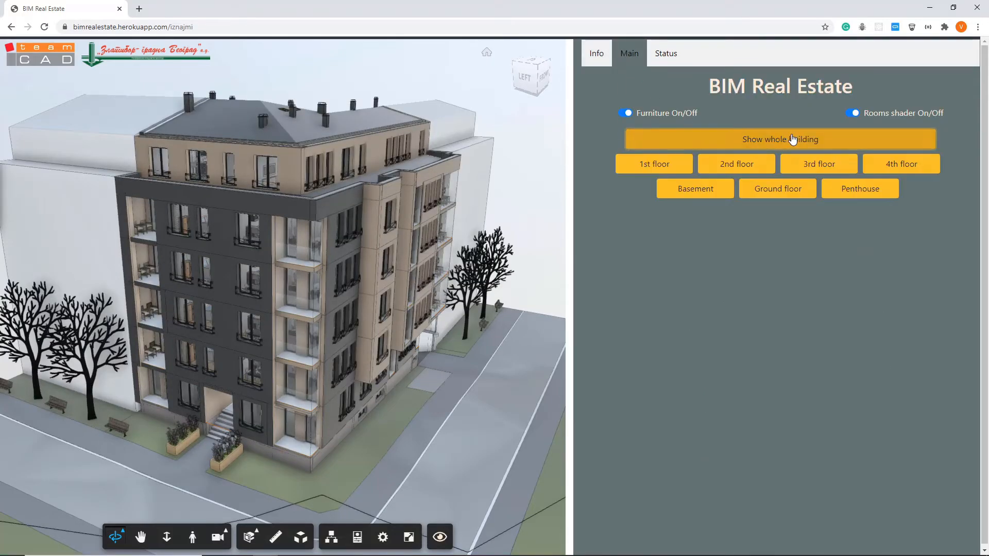
click(777, 188)
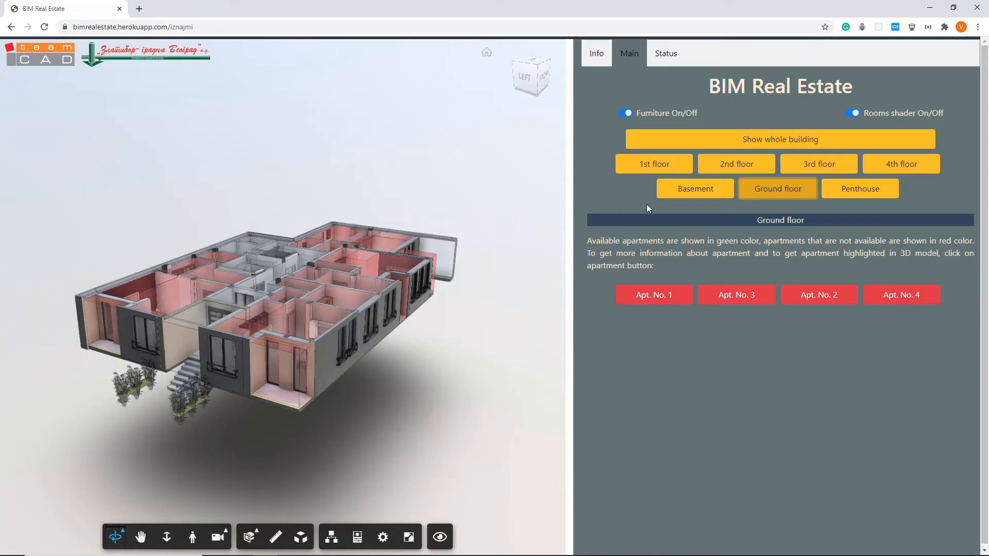
click(665, 53)
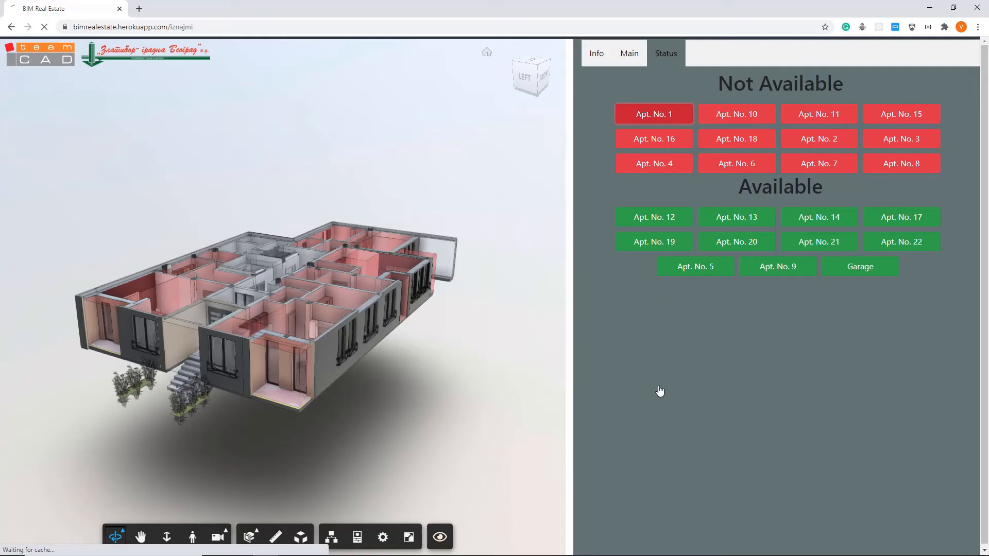
click(629, 54)
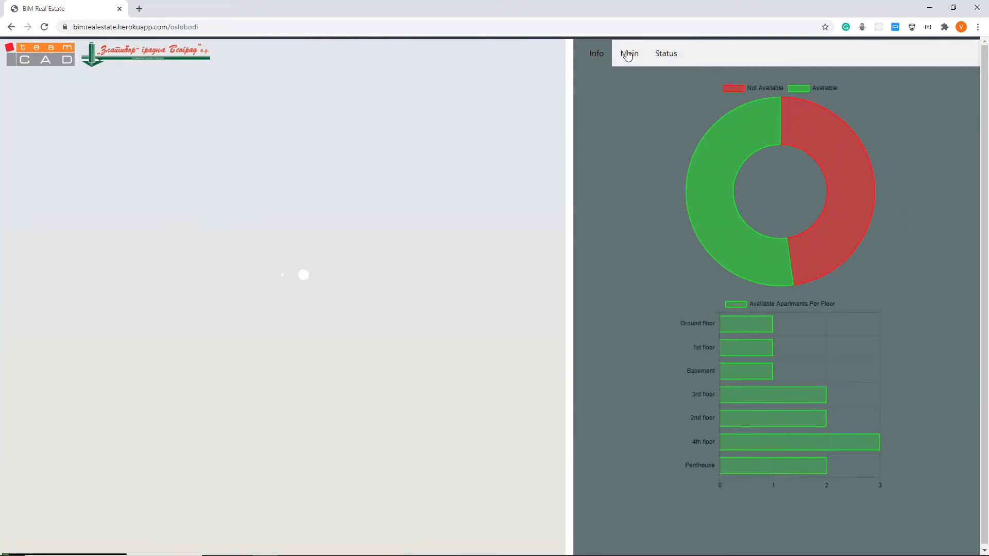
click(629, 53)
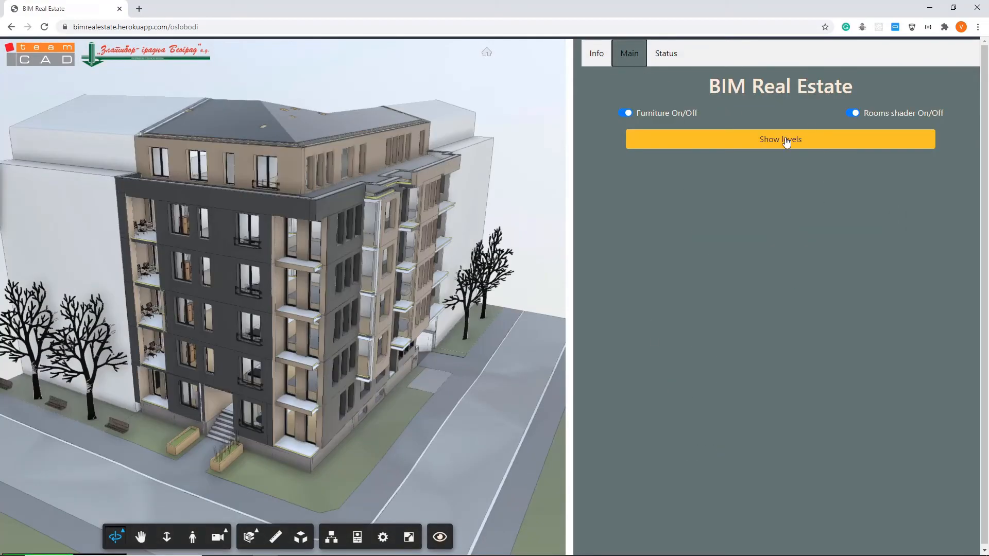
click(779, 139)
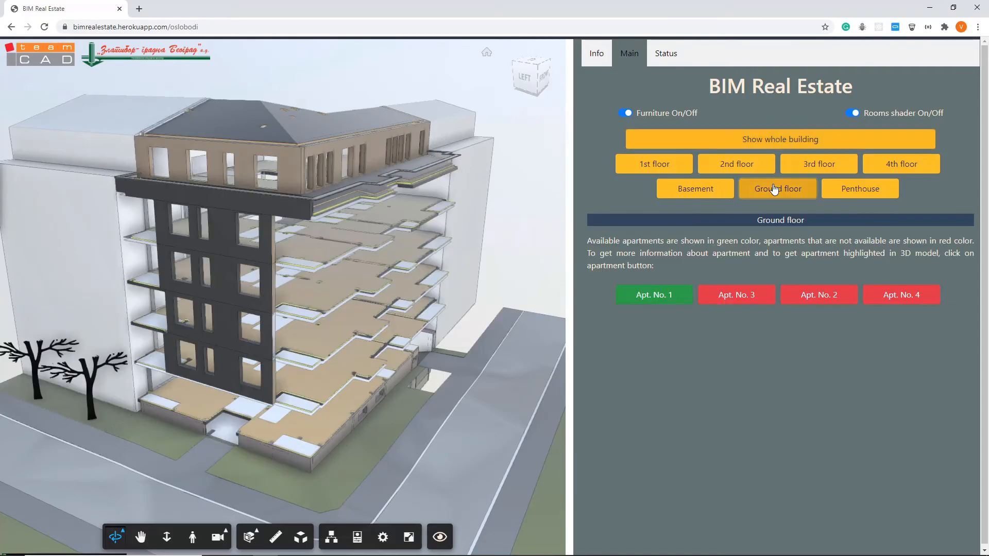
click(777, 188)
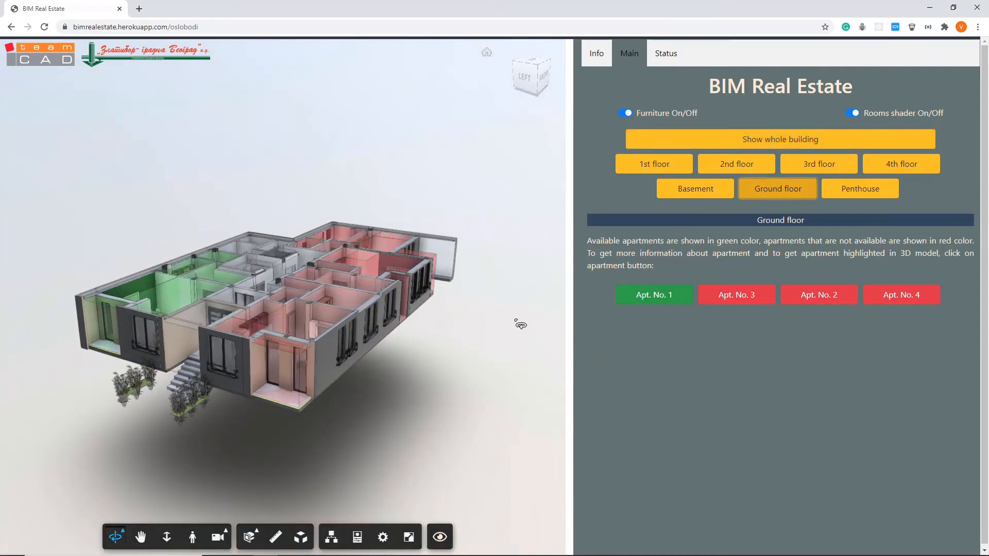